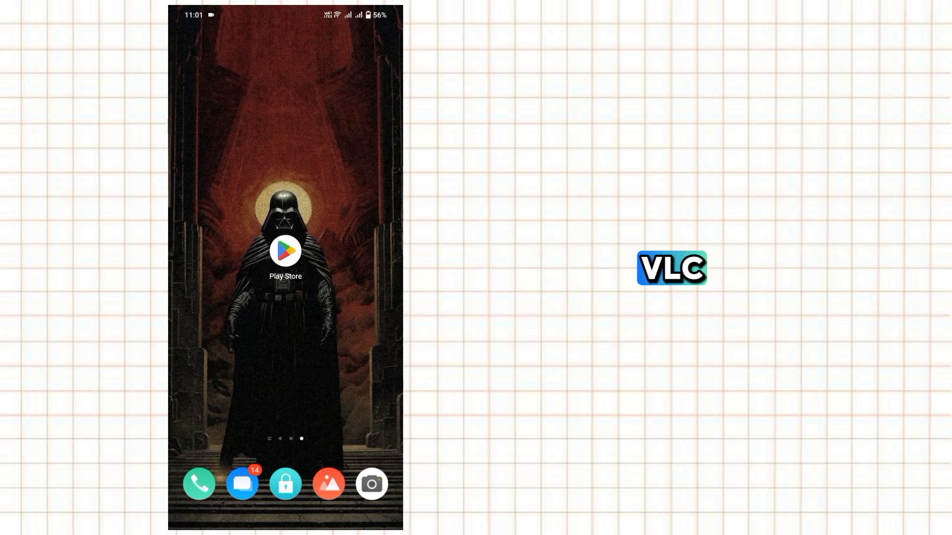
Visit the Google Play Store briefly, then launch Google Chrome
{"action": "left_click", "coordinate": [286, 262]}
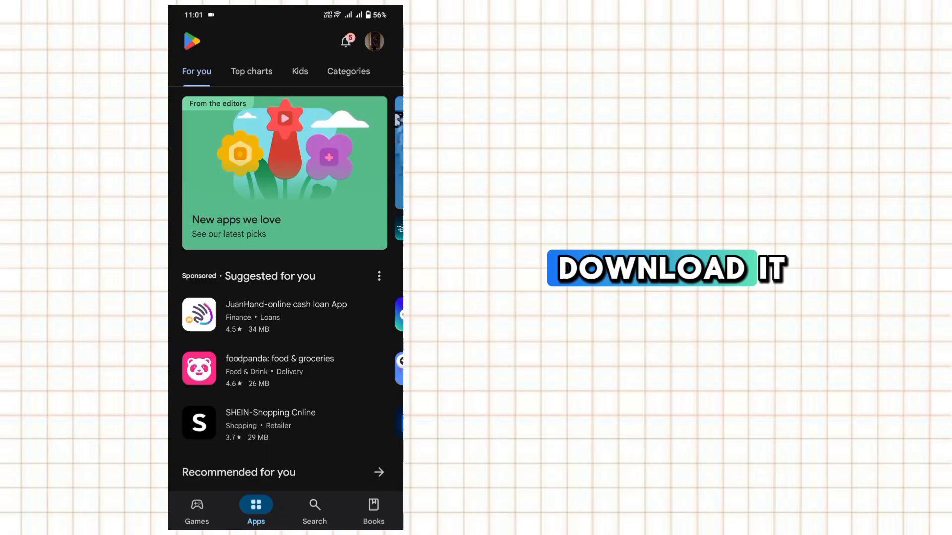
{"action": "left_click", "coordinate": [315, 504]}
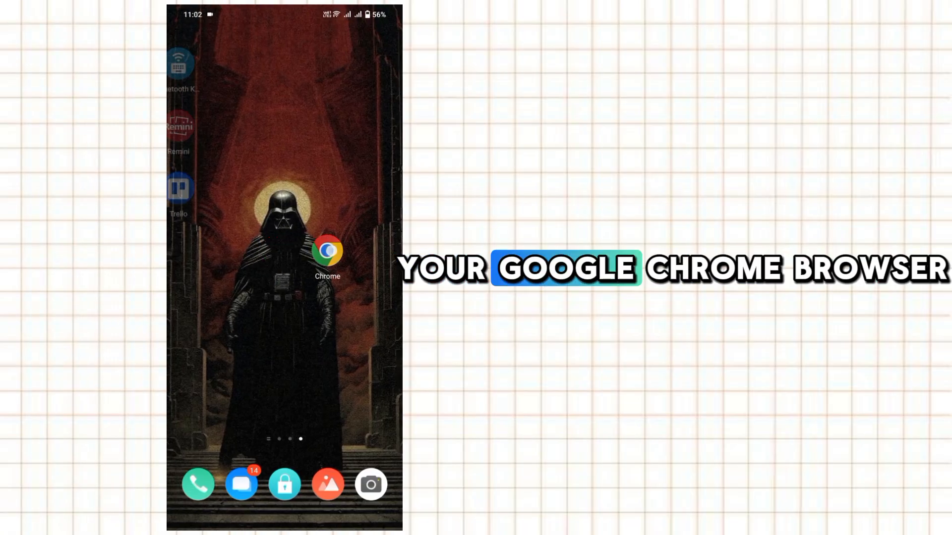
{"action": "left_click", "coordinate": [328, 262]}
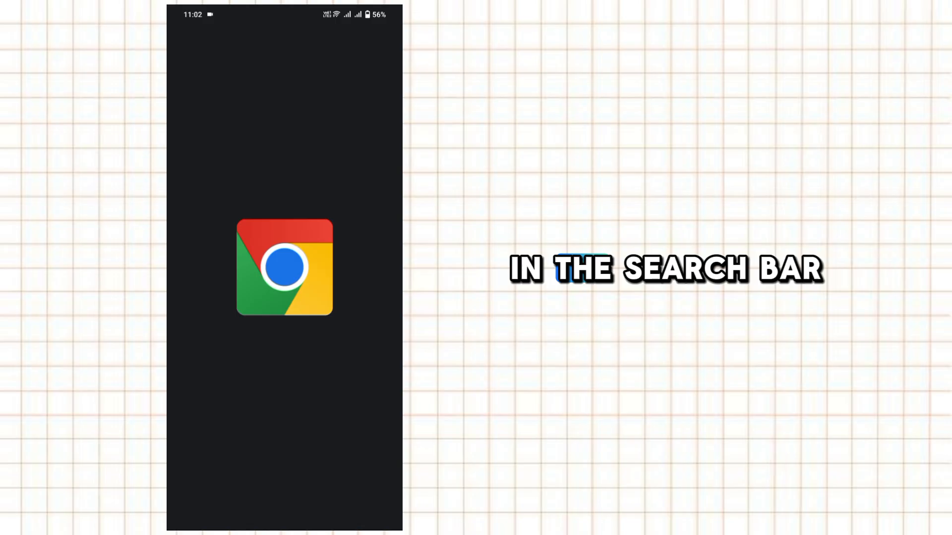
Navigate to web.stremio.com to load the Stremio Web board
{"action": "left_click", "coordinate": [284, 271]}
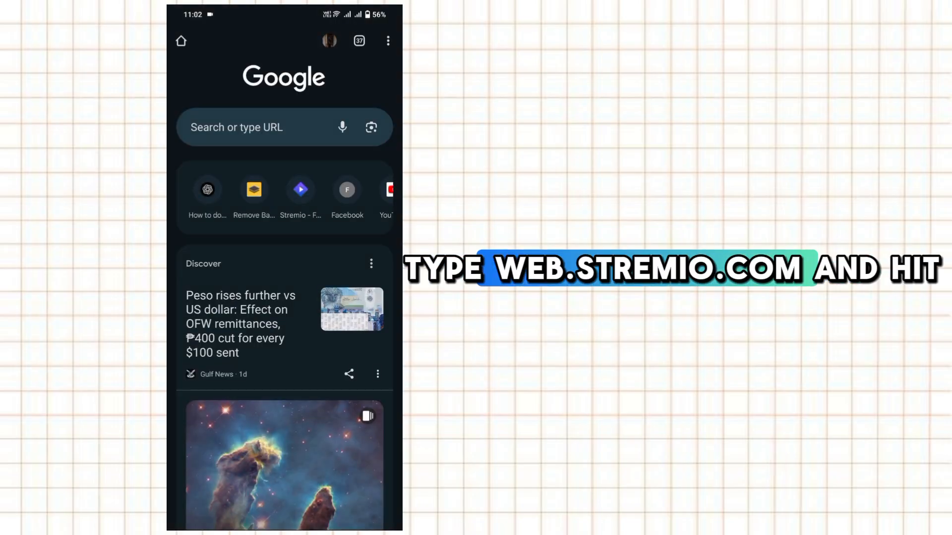
{"action": "type", "text": "web.stremio.com"}
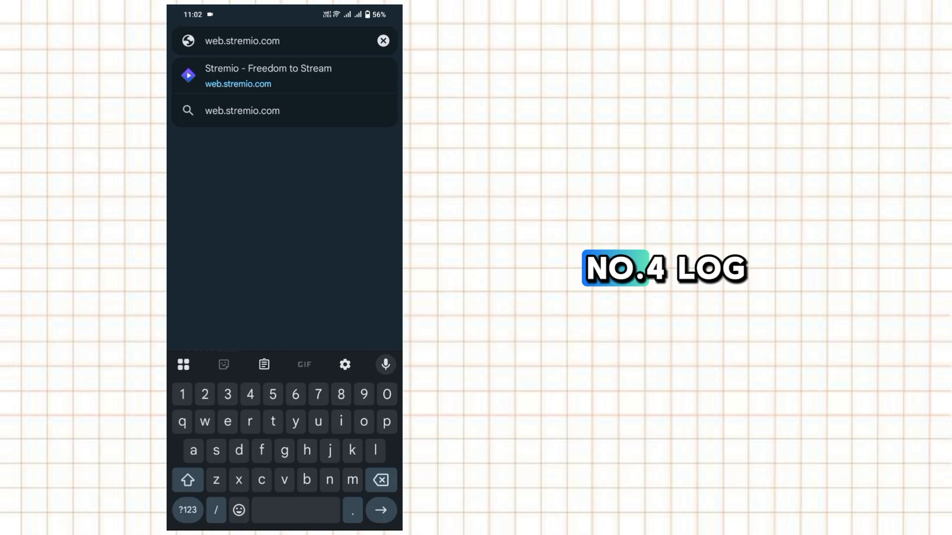
{"action": "left_click", "coordinate": [284, 75]}
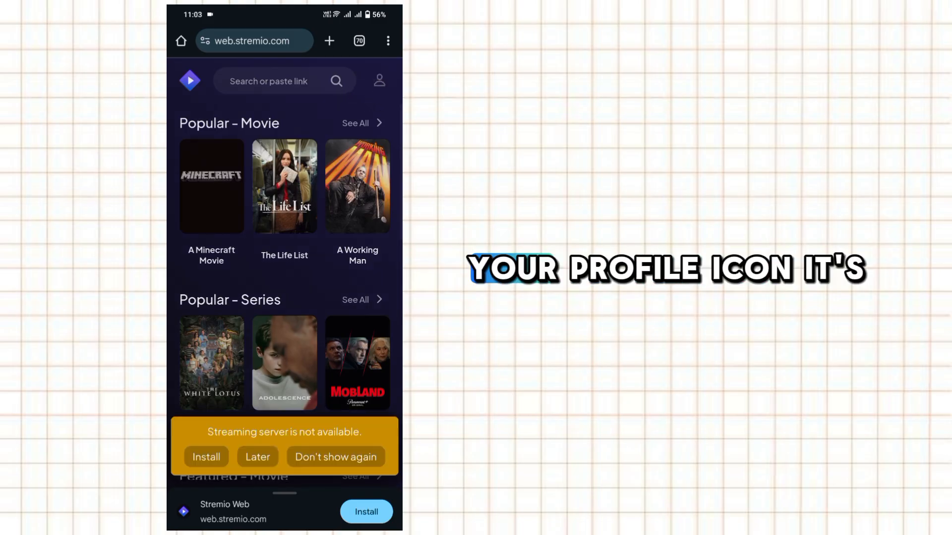
Reach the Stremio settings page through the anonymous user's profile menu
{"action": "left_click", "coordinate": [379, 80]}
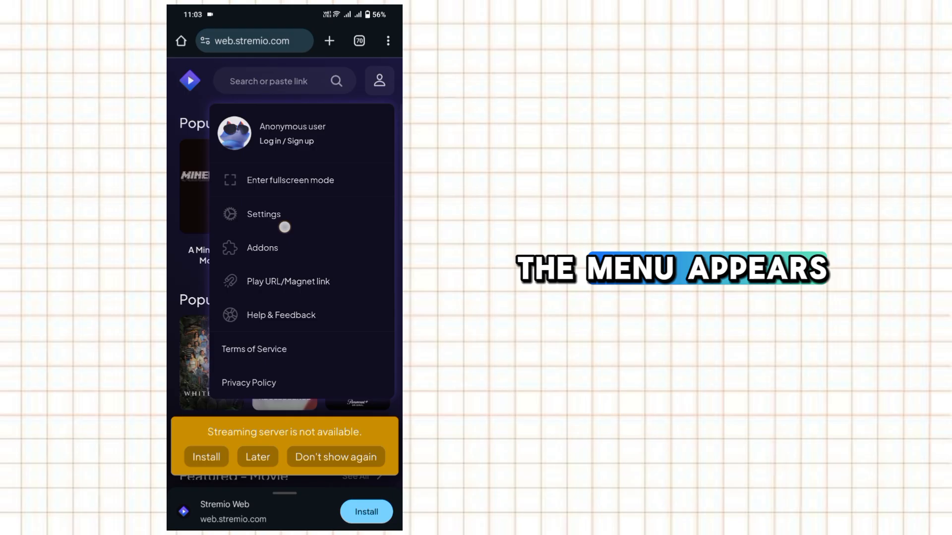
{"action": "left_click", "coordinate": [264, 215]}
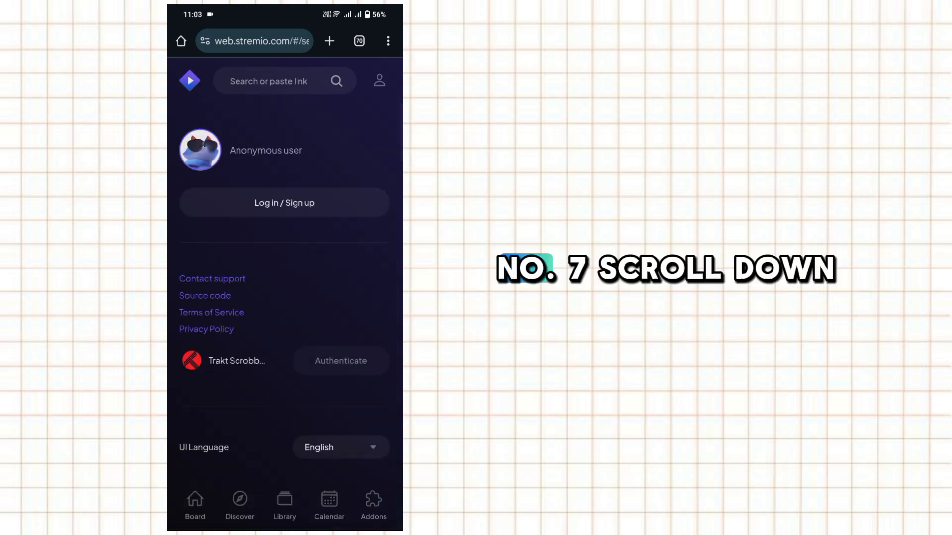
Show the Play in external player choices under Advanced settings
{"action": "scroll", "scroll_direction": "down", "scroll_amount": 3}
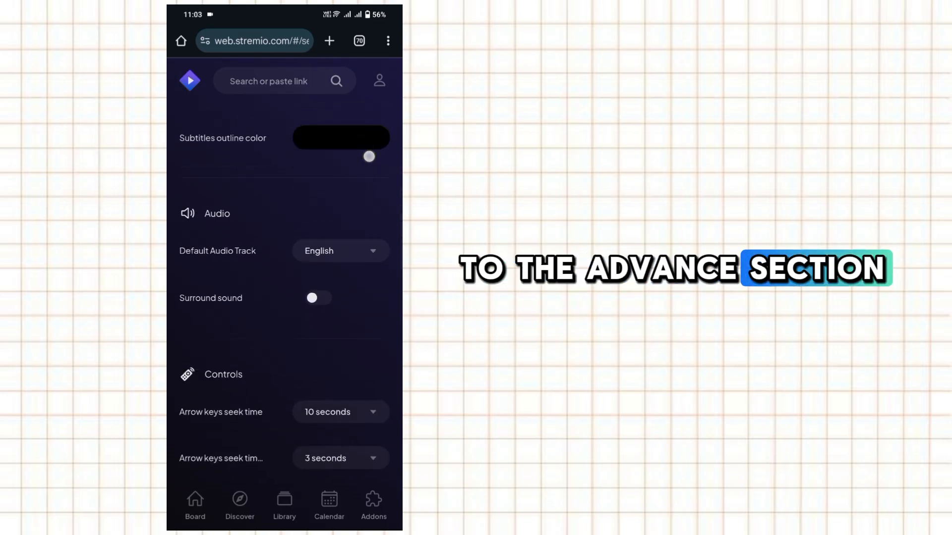
{"action": "scroll", "scroll_direction": "down", "scroll_amount": 3}
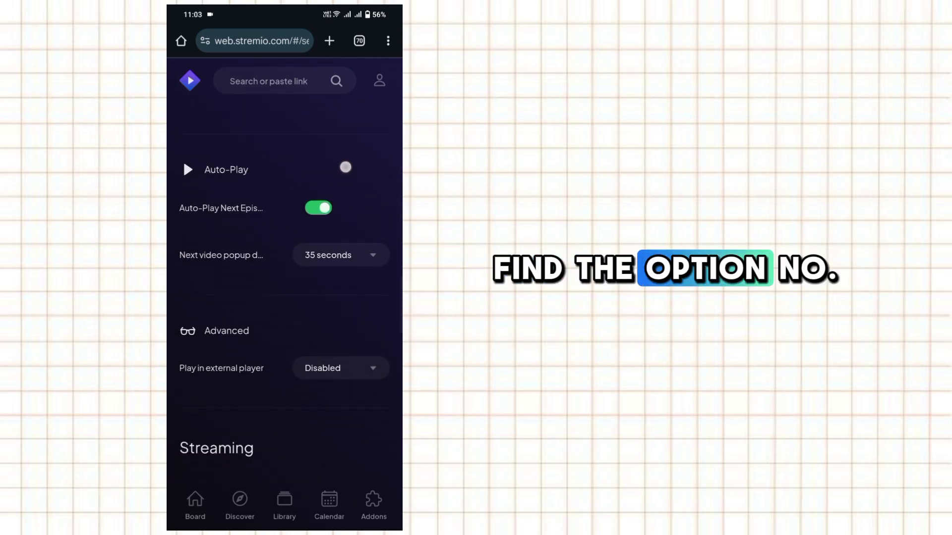
{"action": "scroll", "scroll_direction": "down", "scroll_amount": 3}
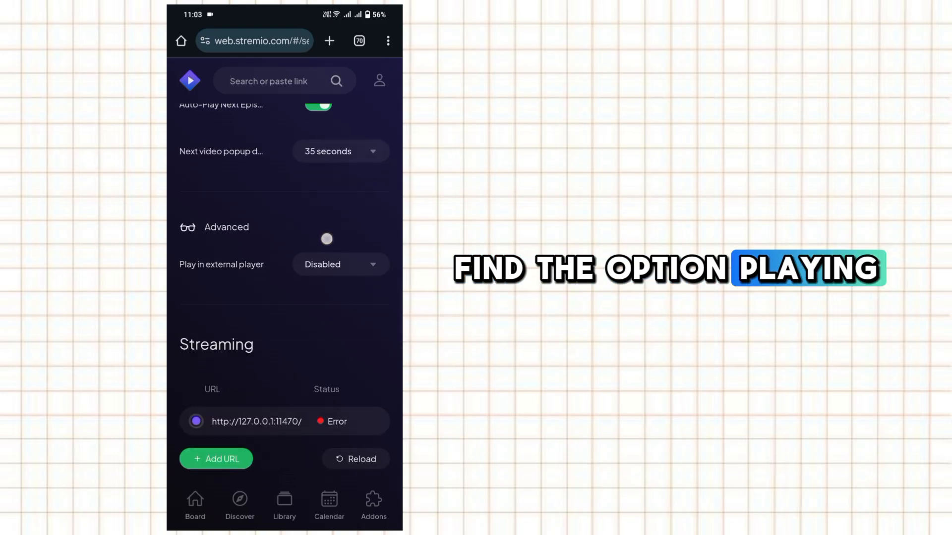
{"action": "left_click", "coordinate": [341, 264]}
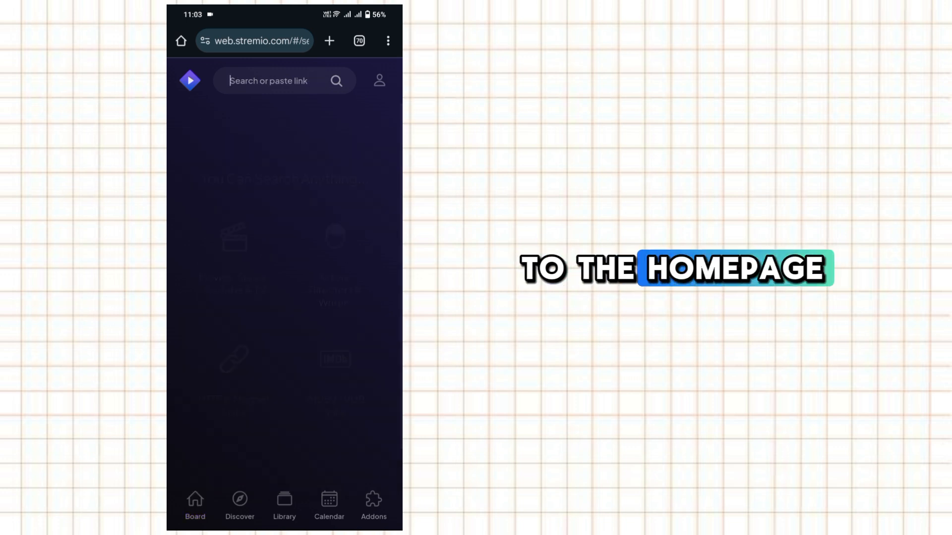
Search for 'minc', surfacing Operation Mincemeat and Mine
{"action": "type", "text": "minc"}
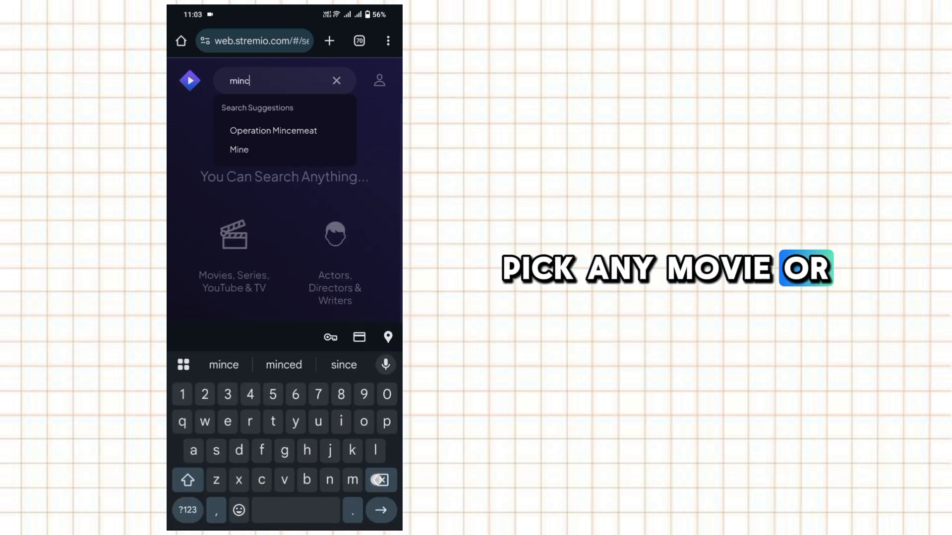